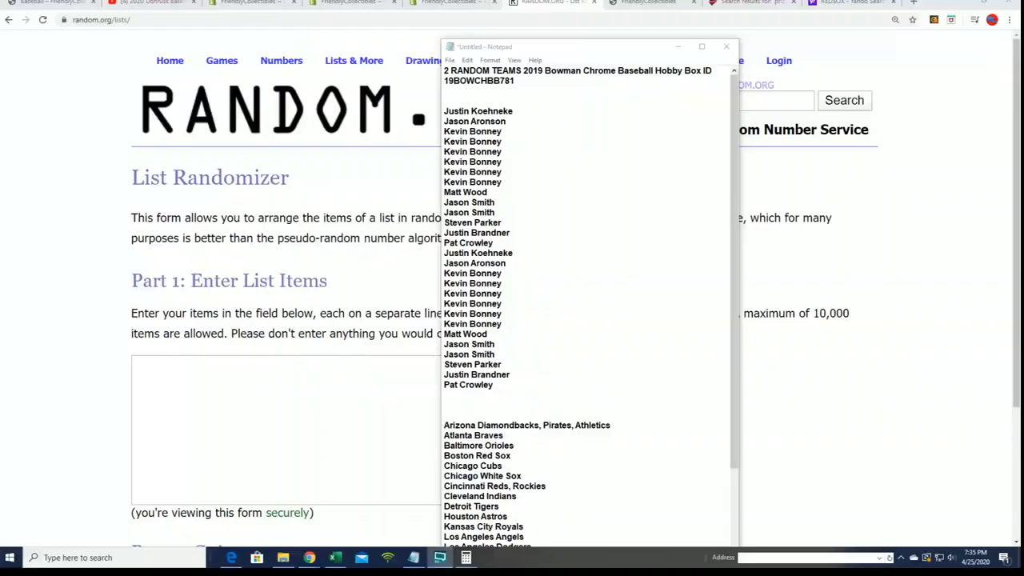
Place the copied owner names into the Part 1 list field
left_click(492, 384)
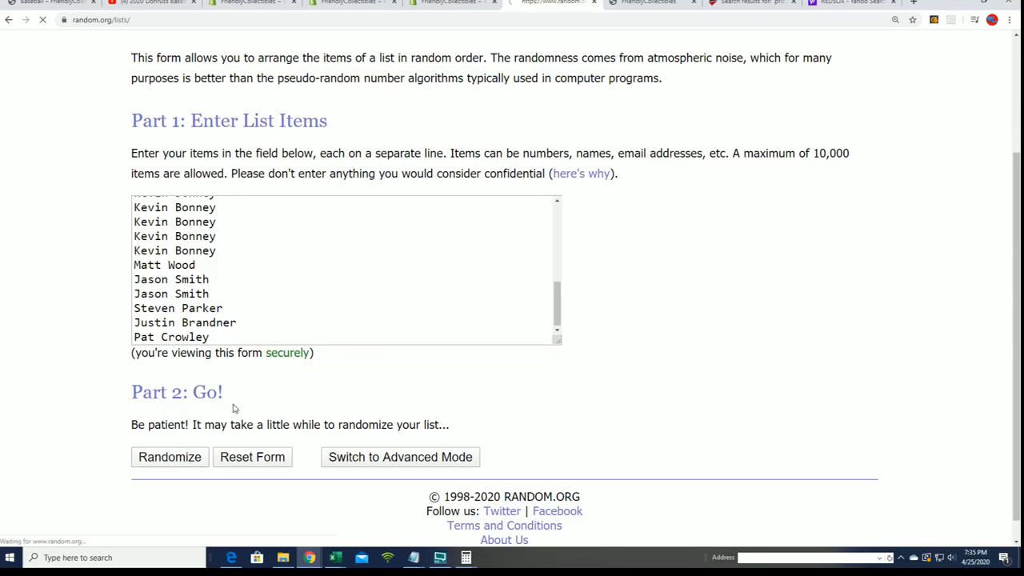
left_click(170, 458)
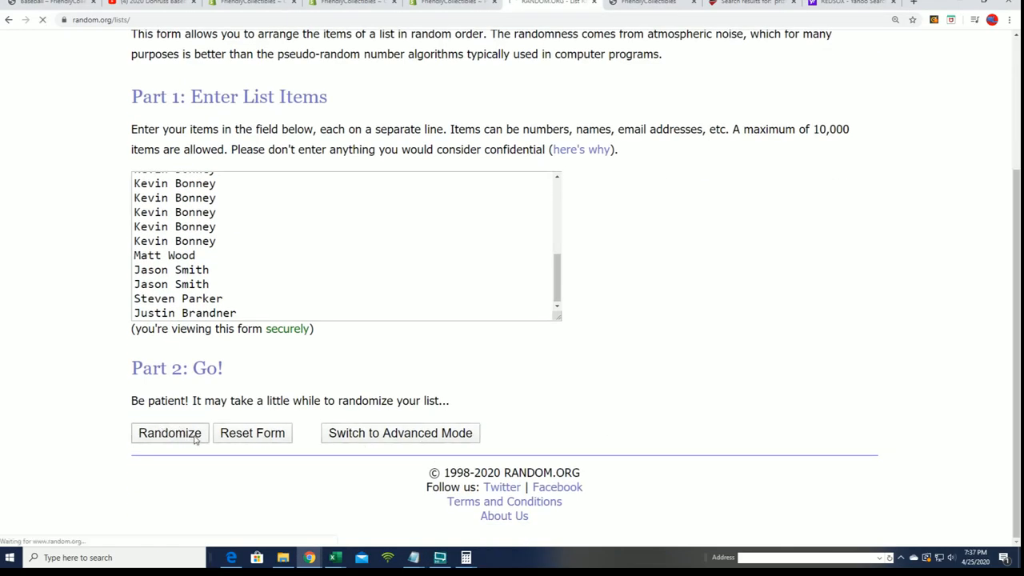
Randomize the 26 owner names three times and select the resulting ordered list
left_click(169, 432)
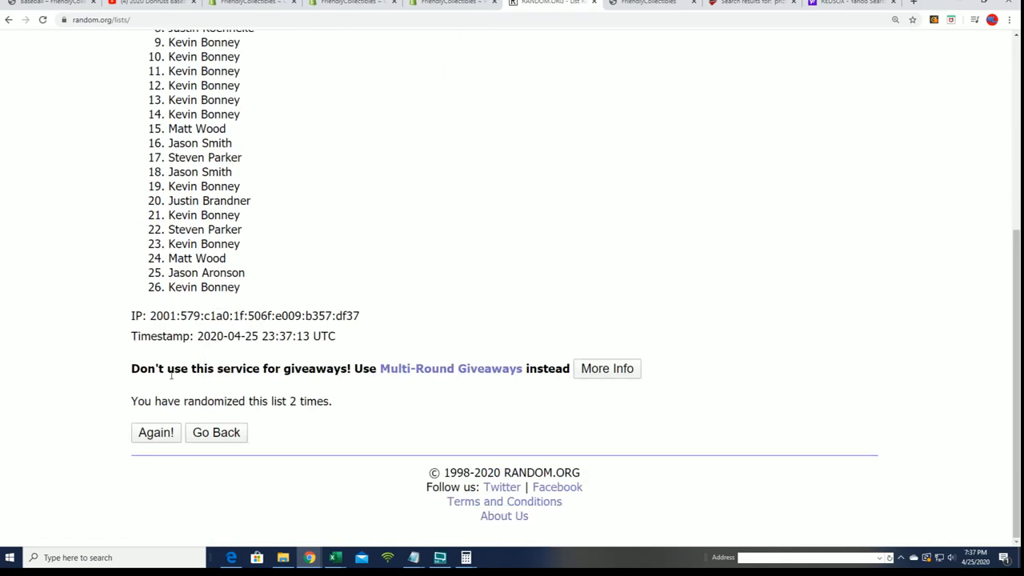
left_click(157, 432)
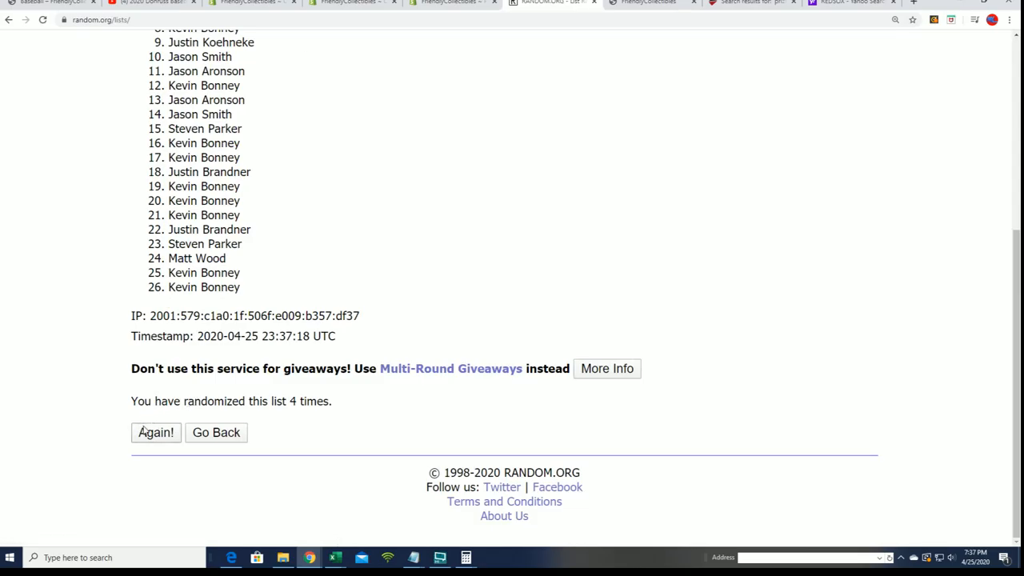
left_click(156, 432)
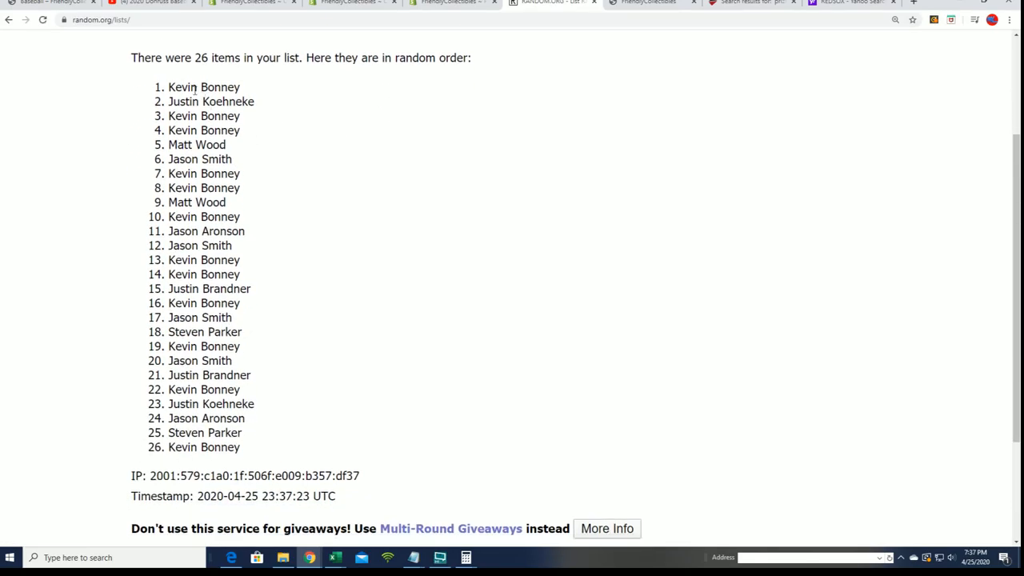
left_click_drag(168, 87, 240, 448)
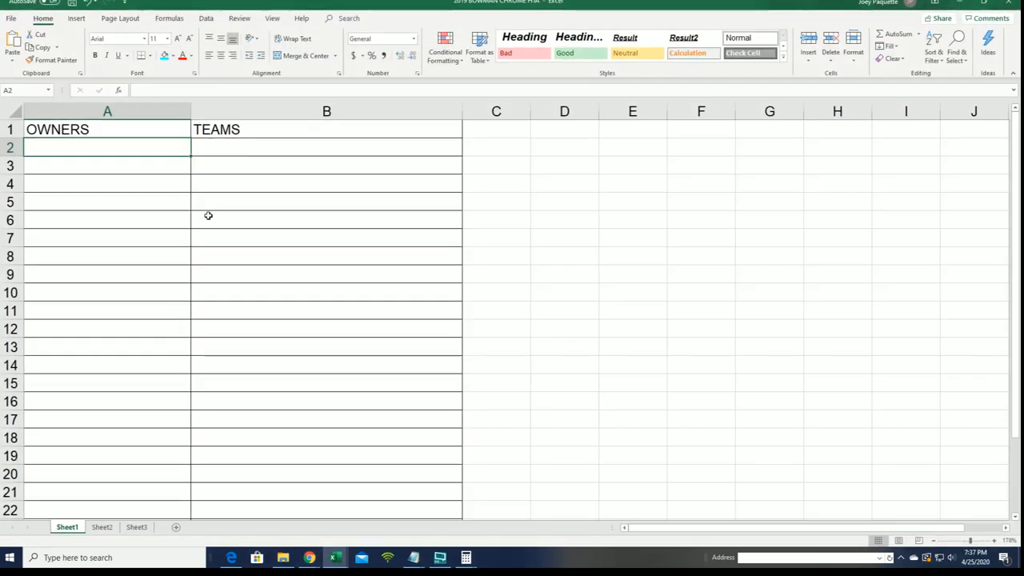
Paste the randomized owner names into A2 as Unicode Text via Paste Special
right_click(107, 147)
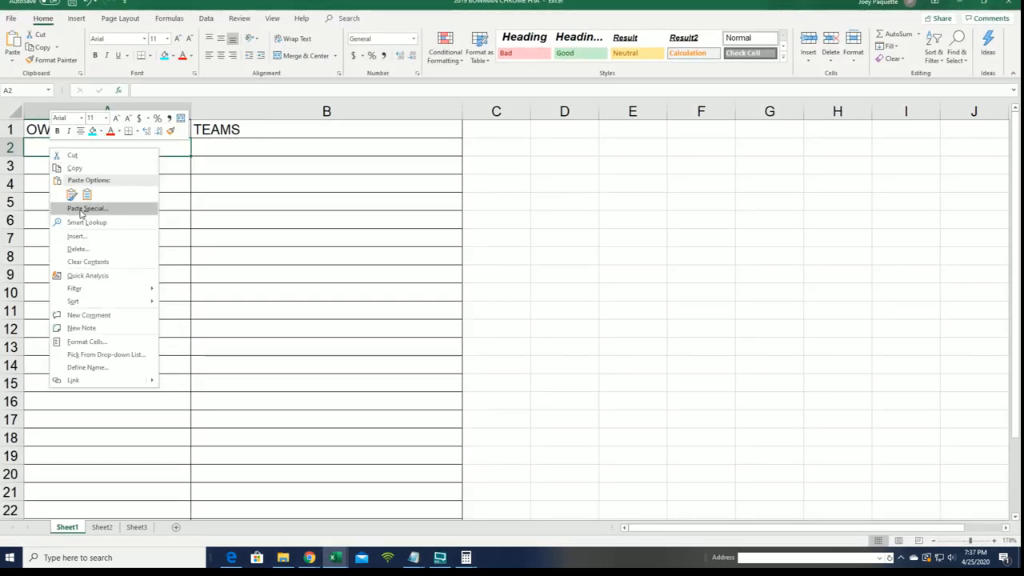
left_click(87, 208)
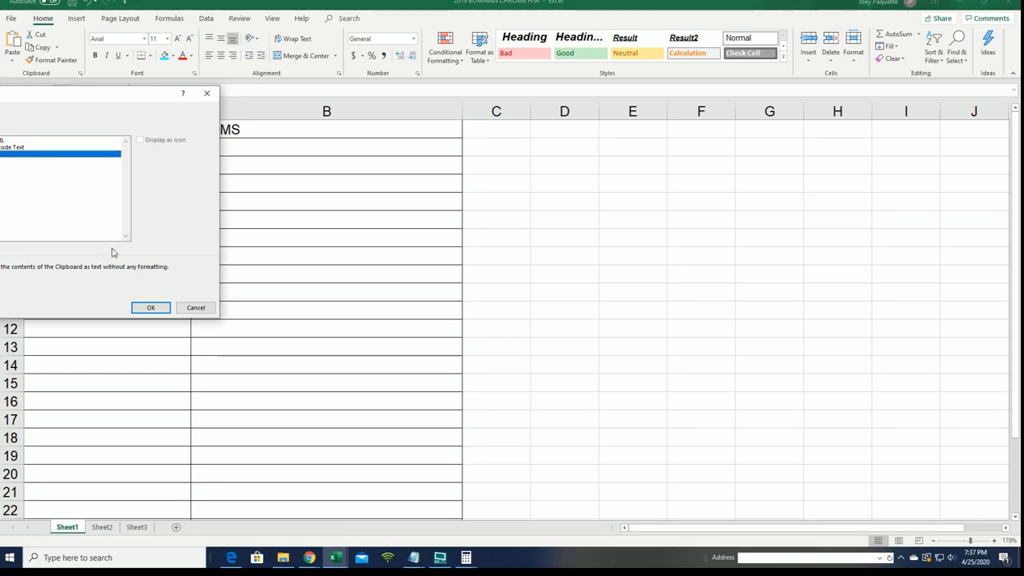
left_click(151, 307)
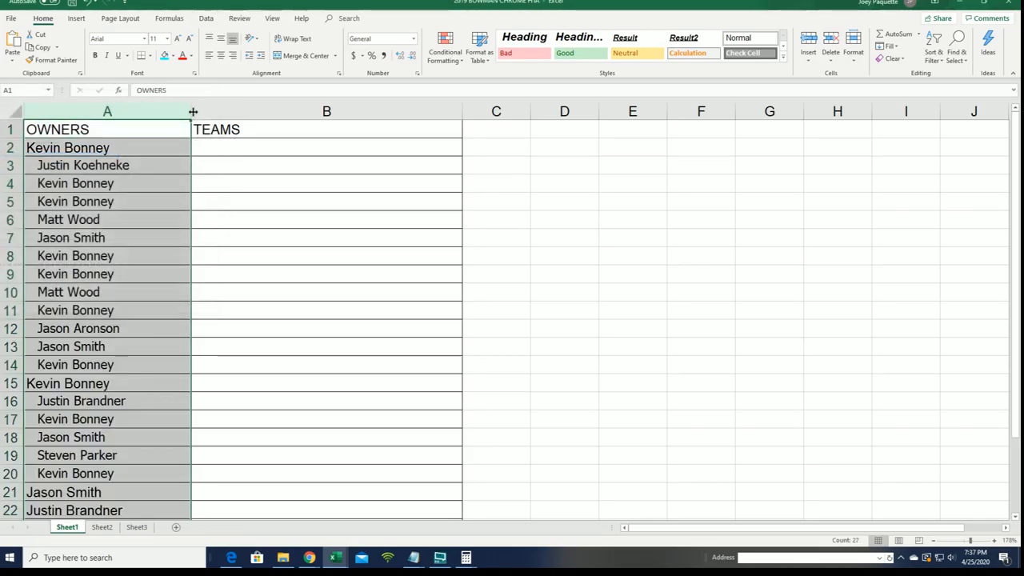
left_click_drag(192, 112, 136, 112)
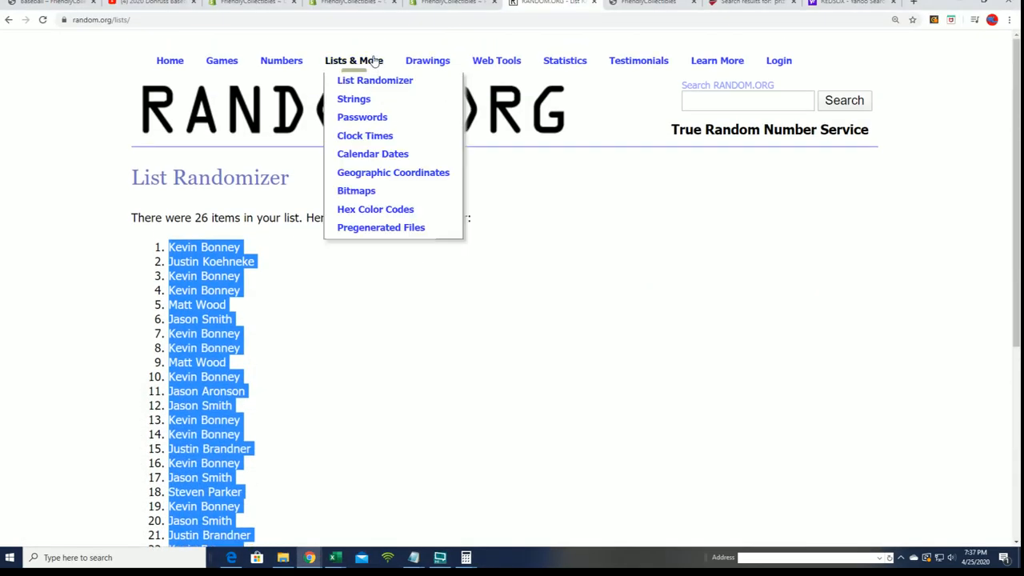
Start a fresh List Randomizer form from the Lists & More menu
left_click(374, 80)
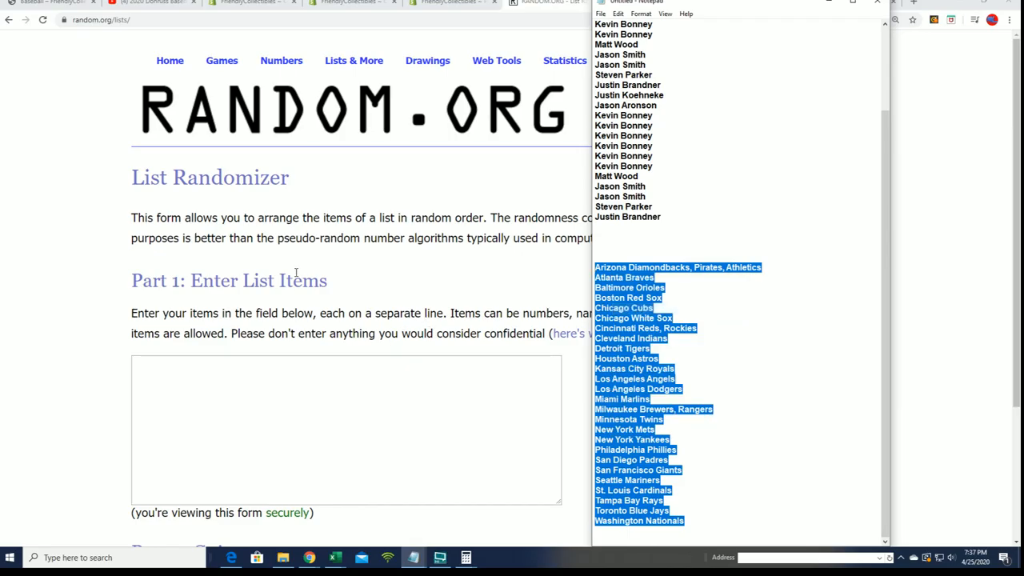
mouse_move(467, 163)
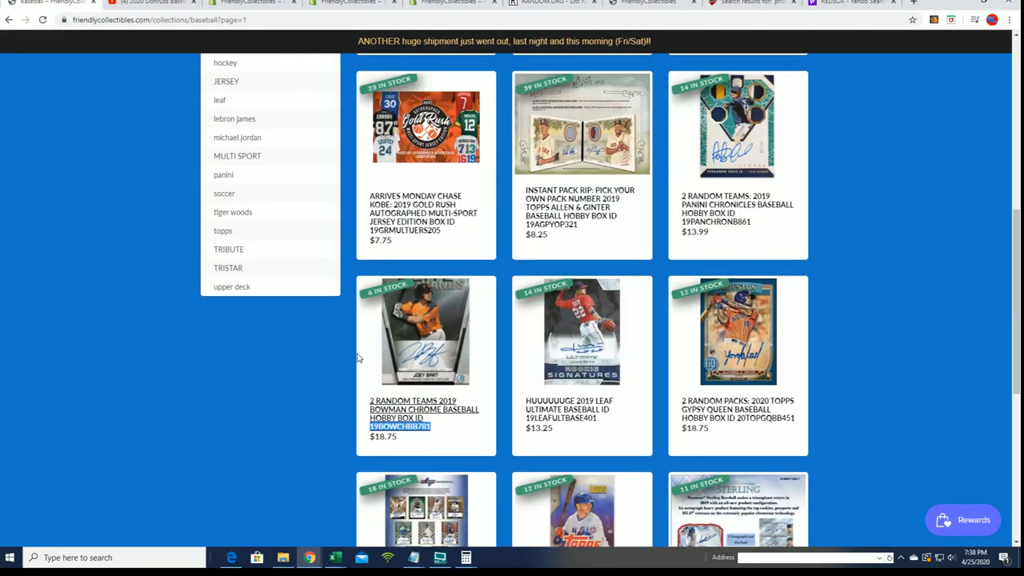
View the 15 Spot Filler 2019 Bowman Chrome product and select its title text
scroll("up", 3)
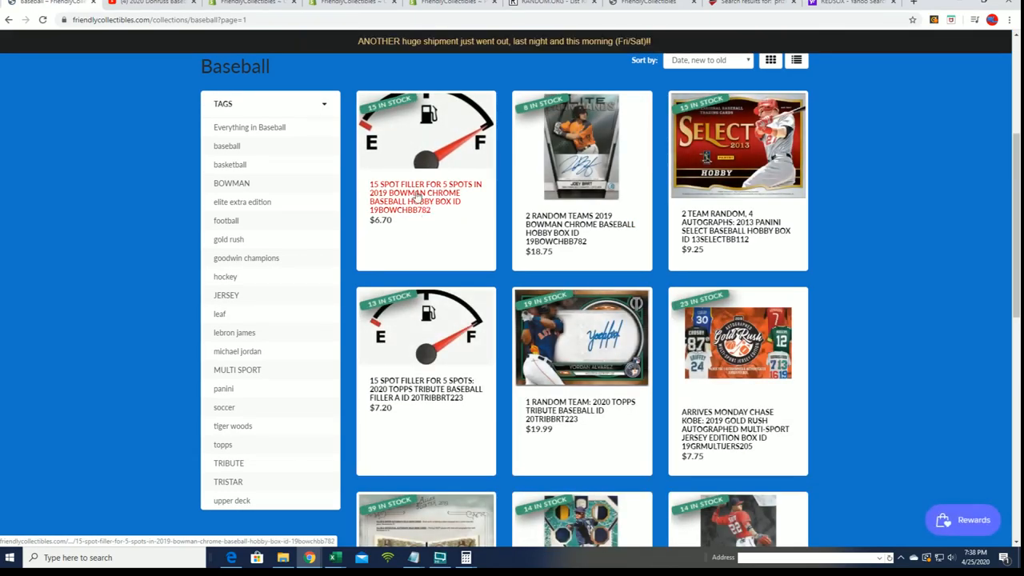
left_click(425, 197)
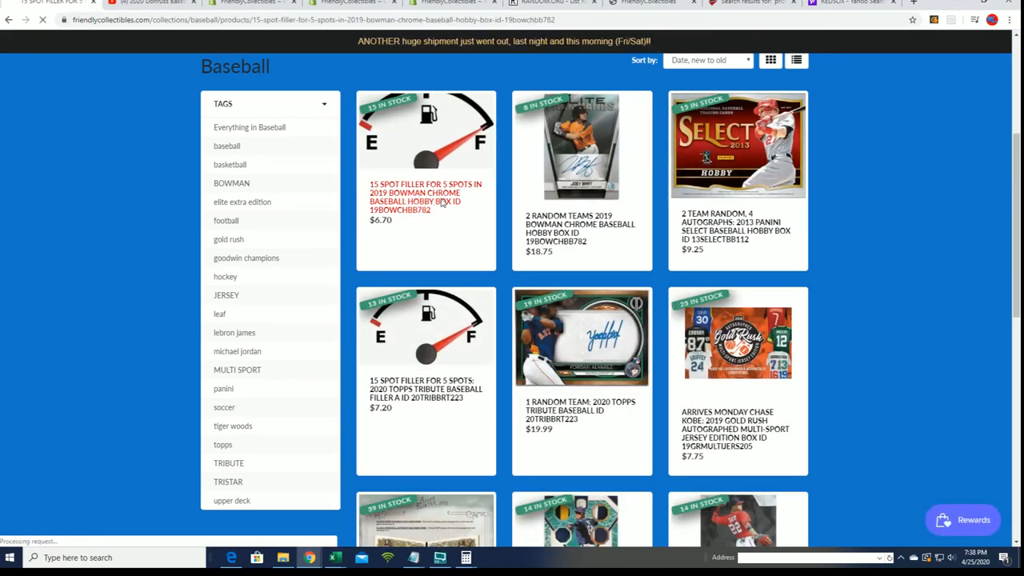
left_click(425, 196)
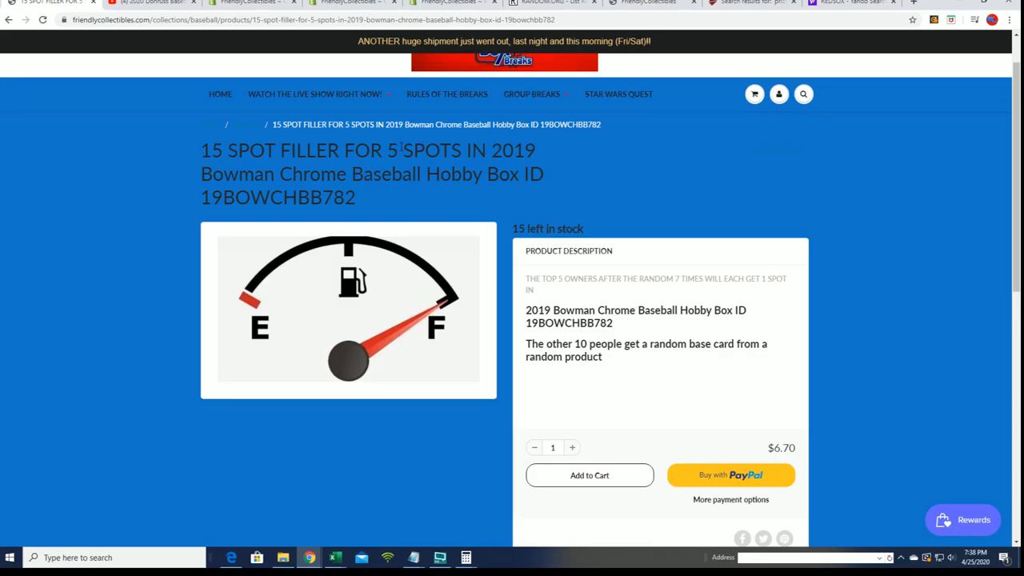
left_click_drag(201, 151, 403, 150)
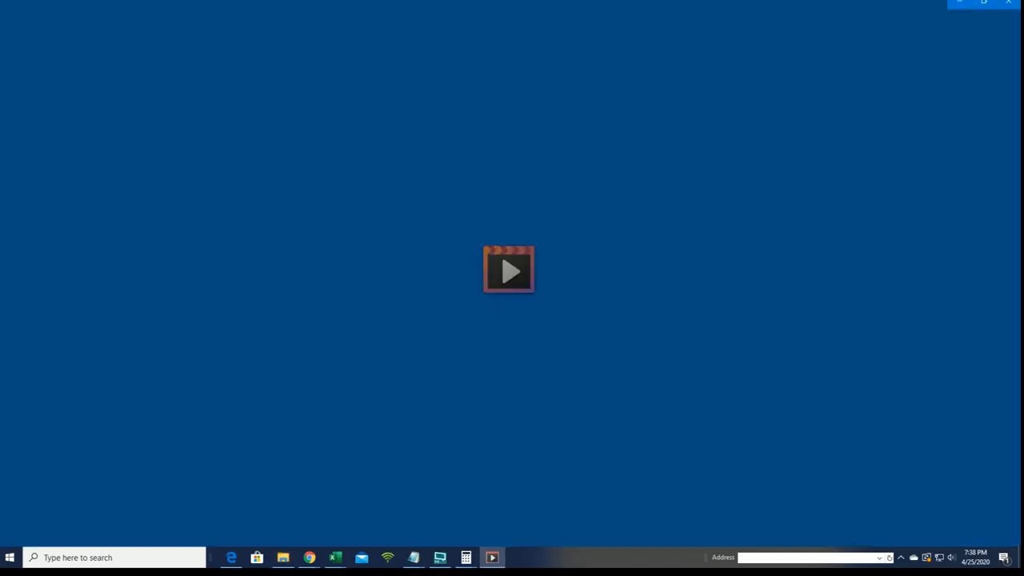
Play the earlier recording of the spot filler names being randomized
left_click(509, 269)
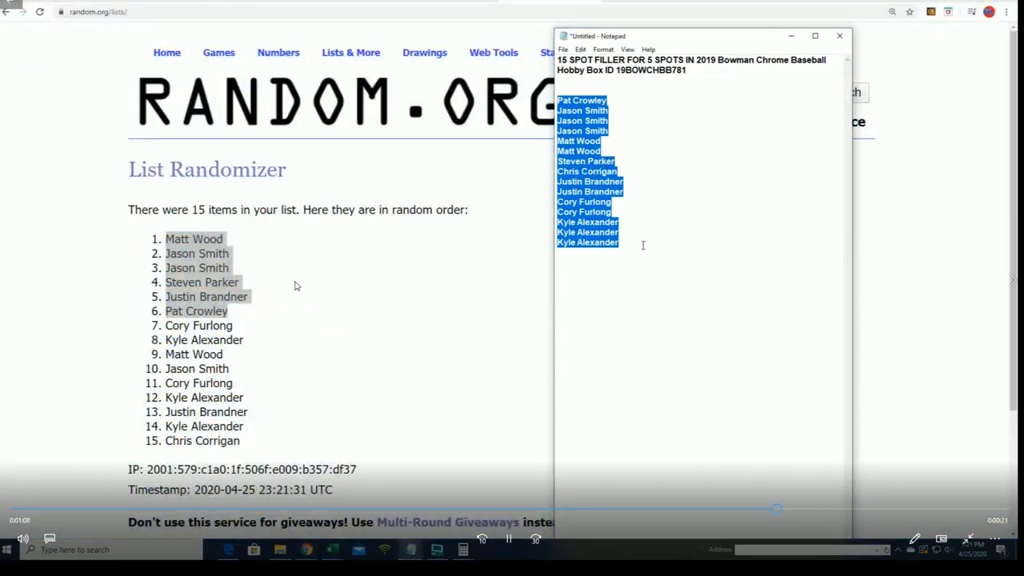
left_click(631, 240)
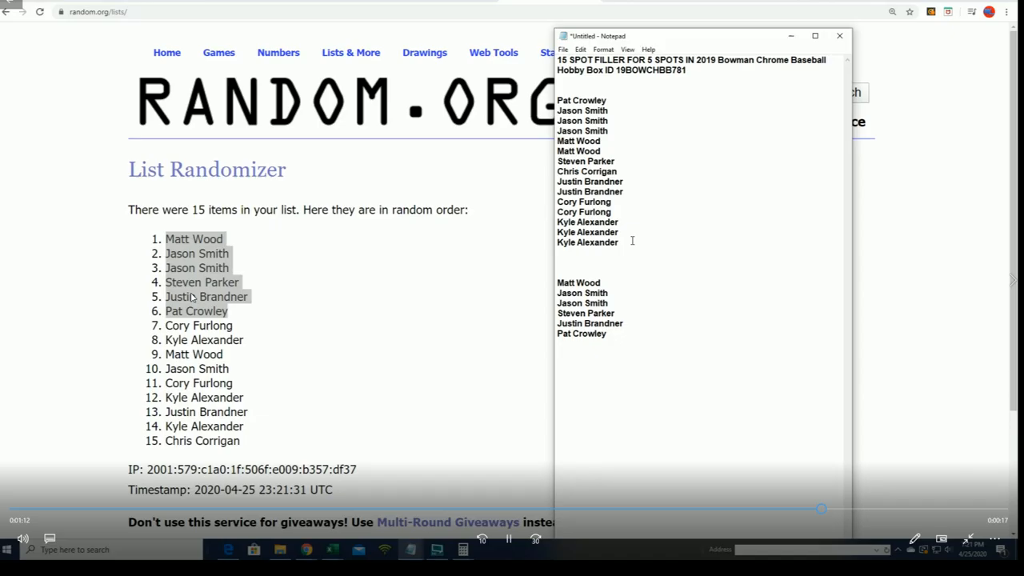
mouse_move(695, 246)
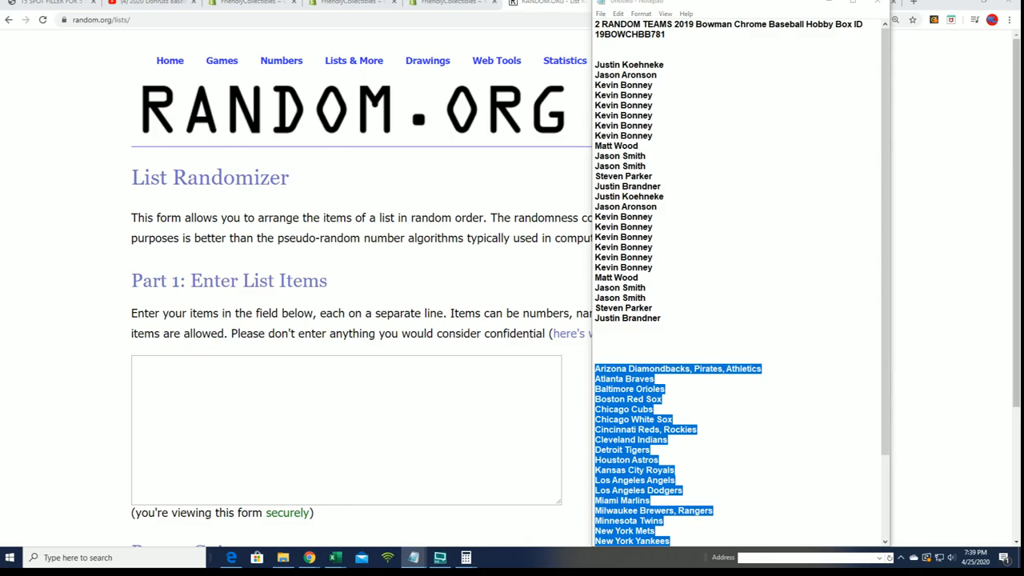
Paste the 26 MLB team names into the randomizer form and shuffle them once
left_click(335, 557)
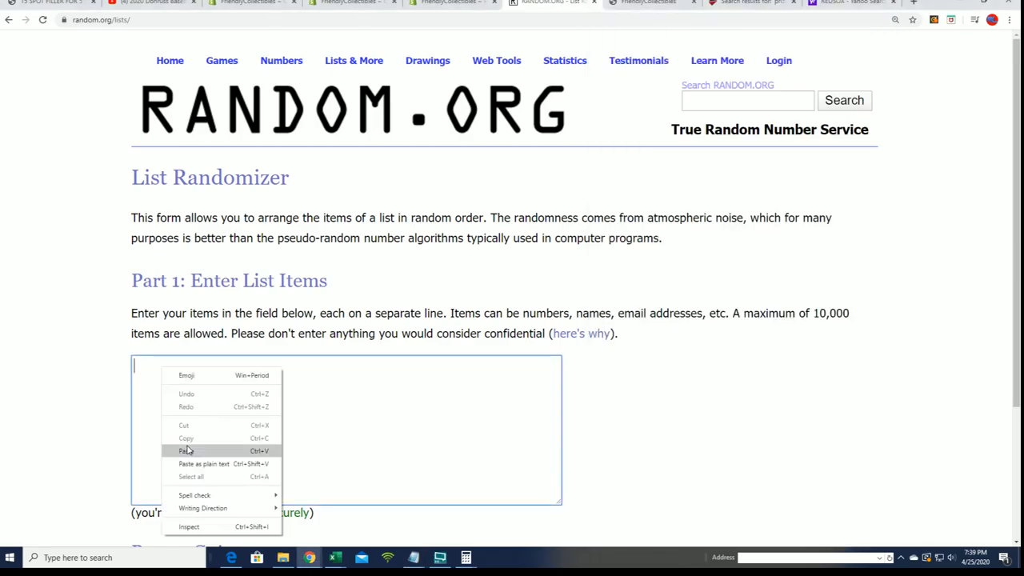
left_click(186, 451)
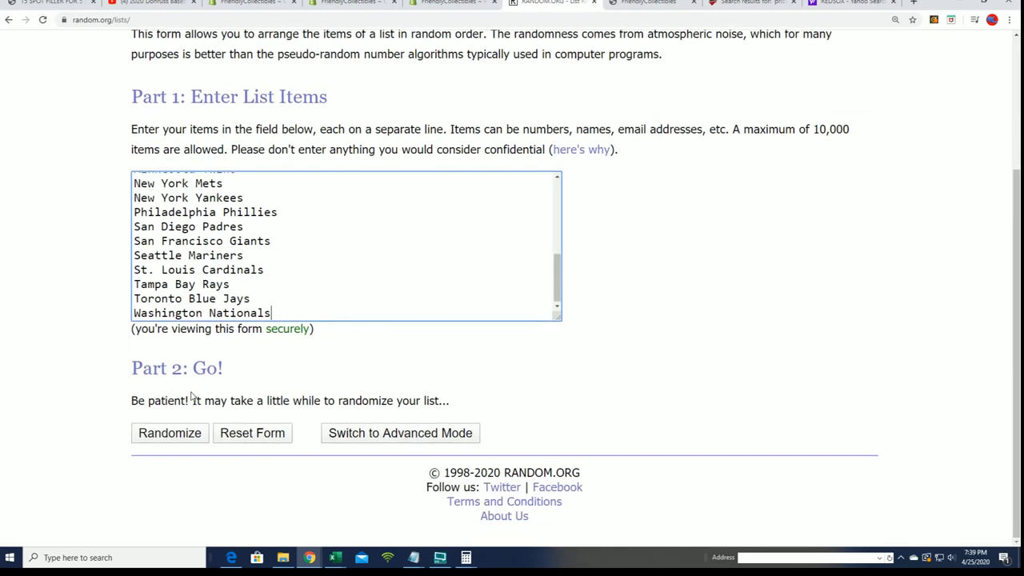
left_click(169, 431)
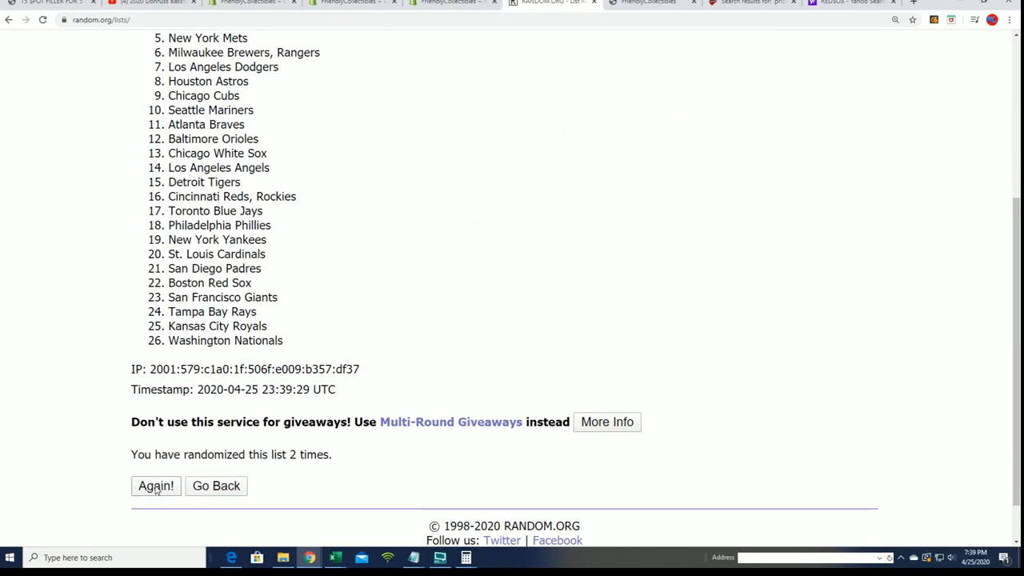
Reshuffle the team list five more times and copy the final 26-team order for Excel
left_click(155, 486)
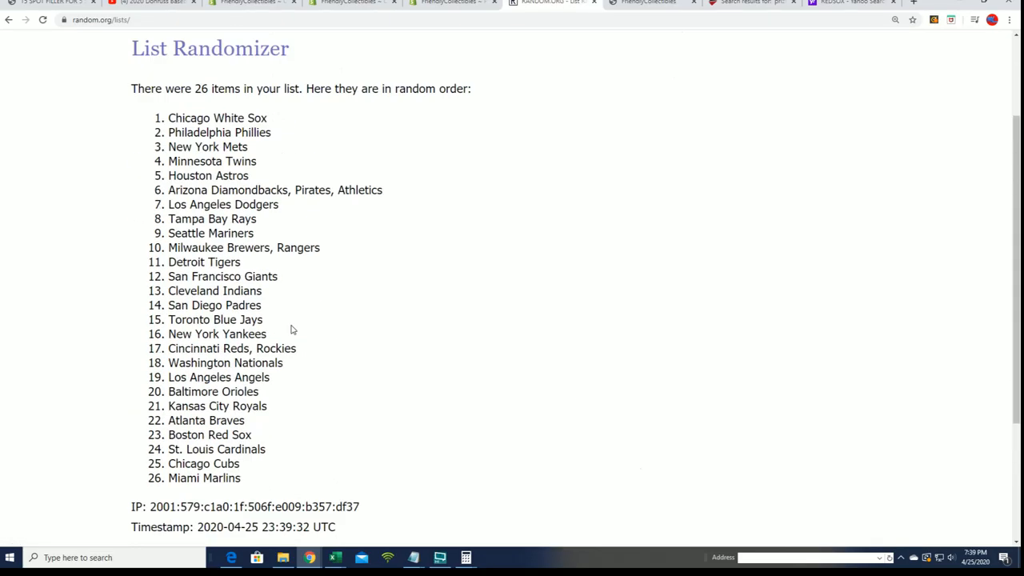
scroll("down", 3)
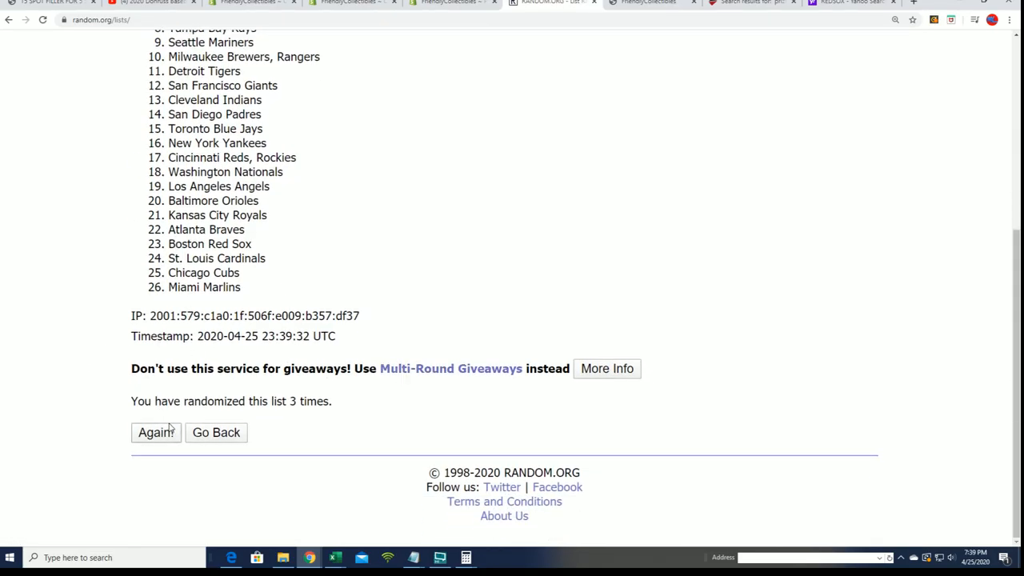
left_click(157, 432)
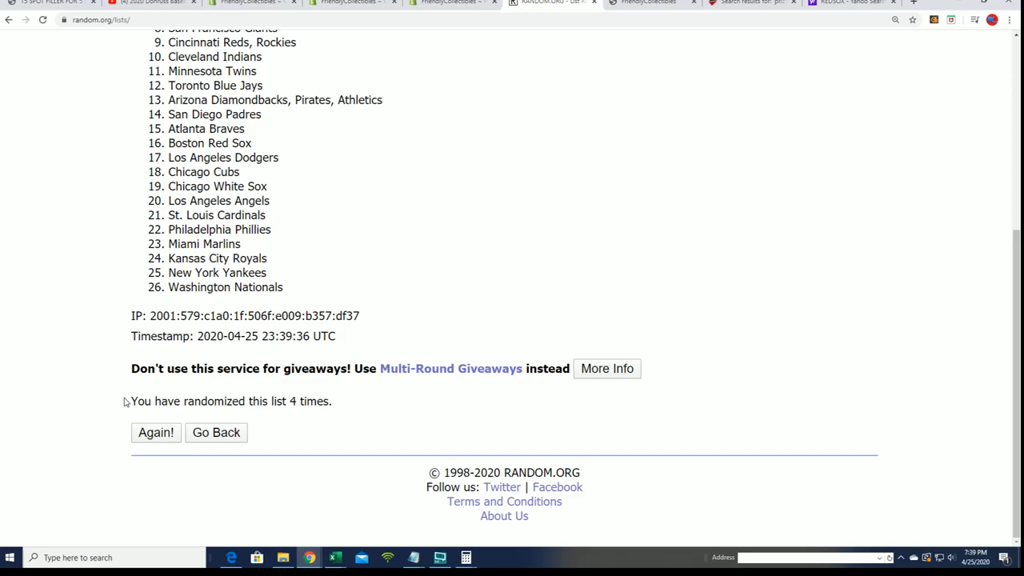
left_click(156, 432)
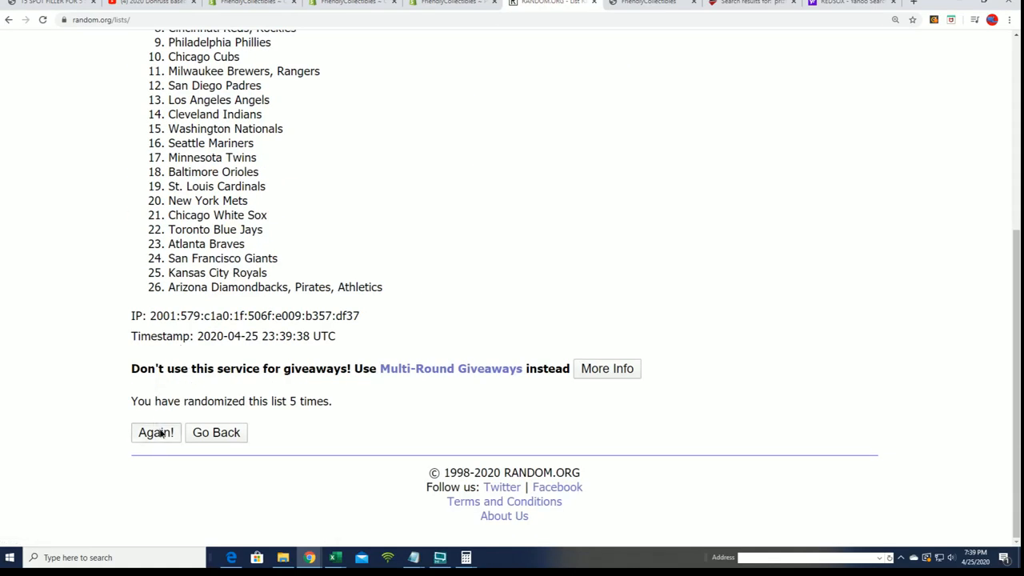
left_click(155, 432)
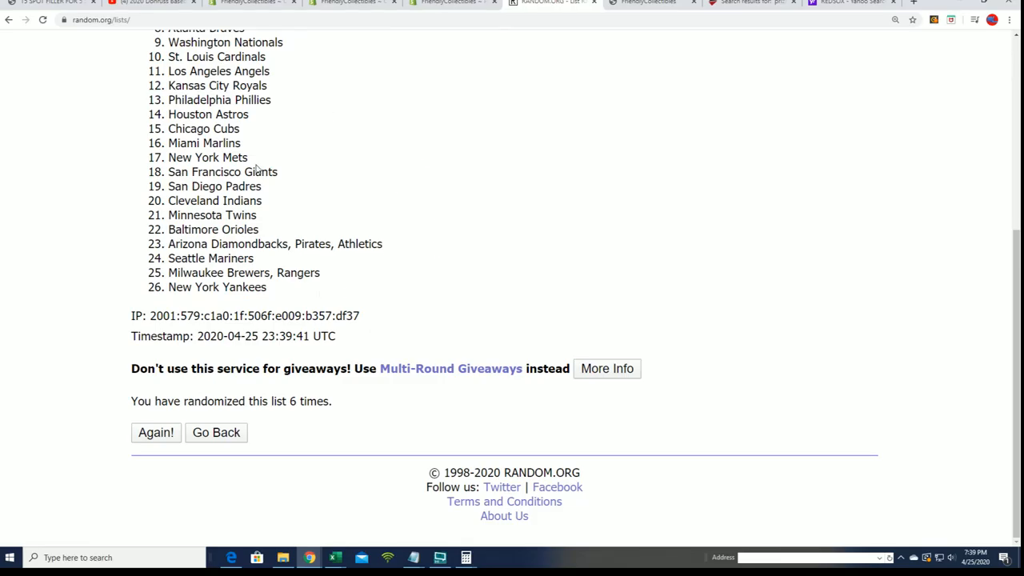
left_click(157, 432)
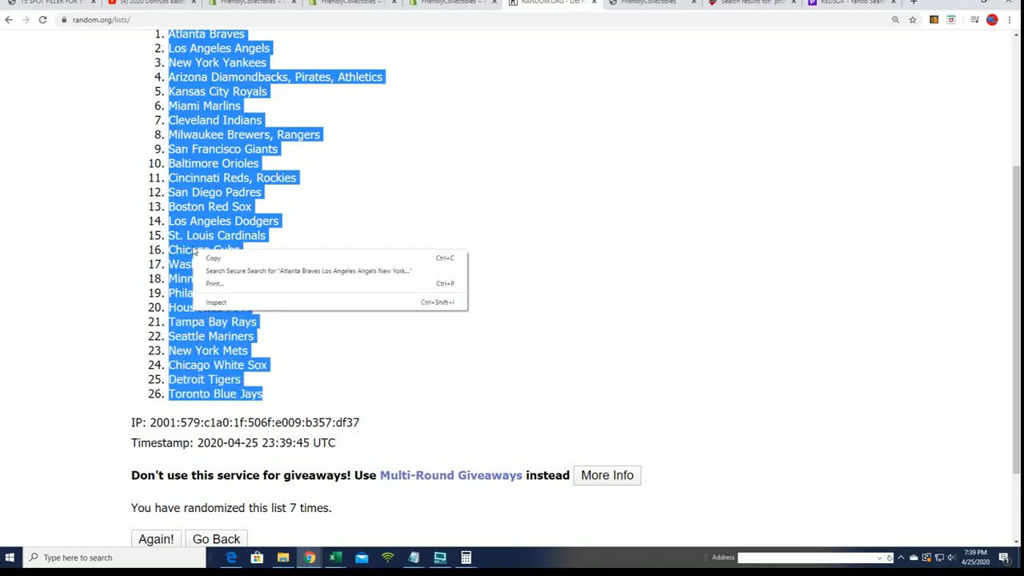
left_click(446, 431)
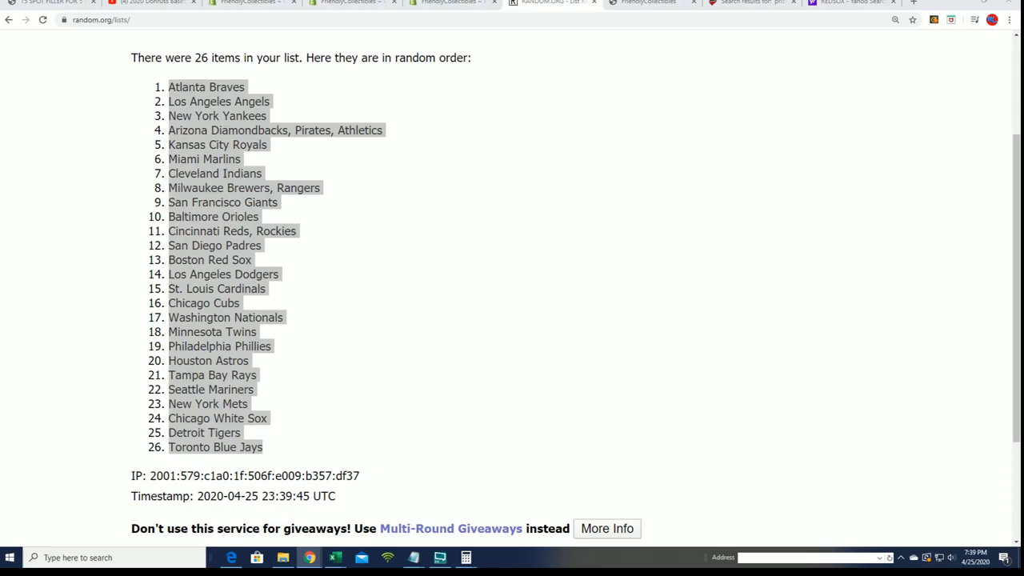
left_click(335, 557)
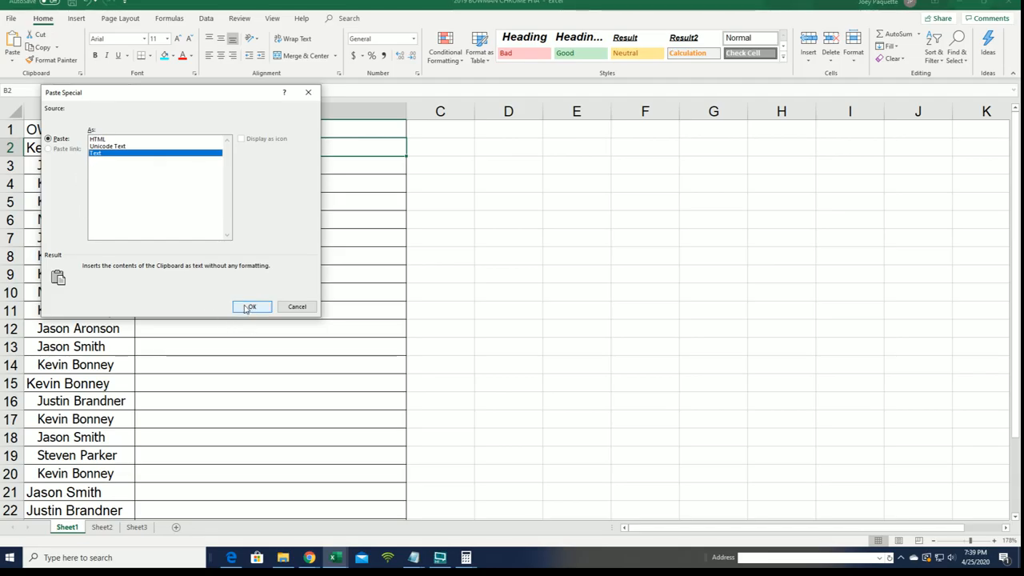
Paste the shuffled teams as plain text into column B beside the owners
left_click(252, 307)
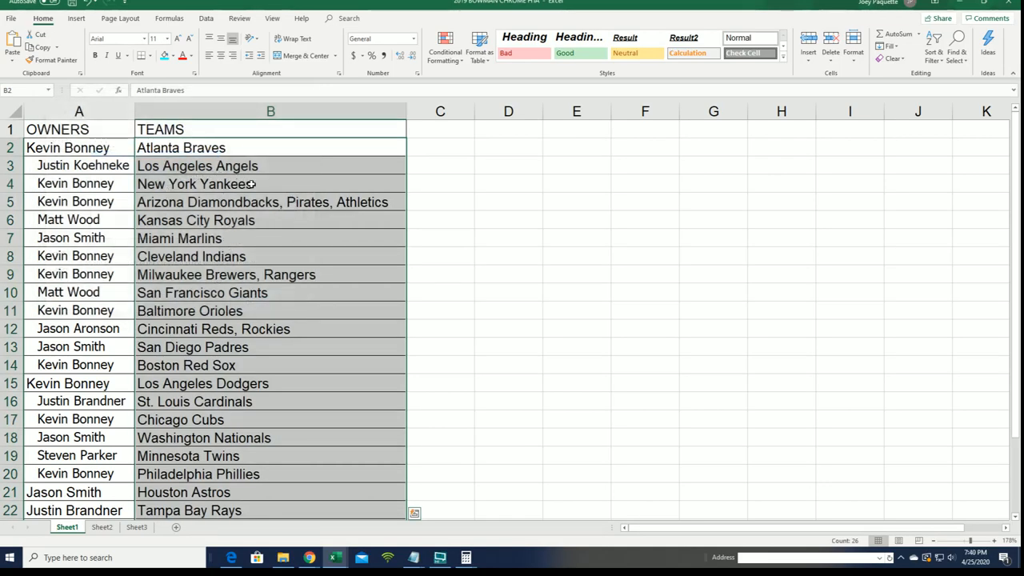
scroll("down", 3)
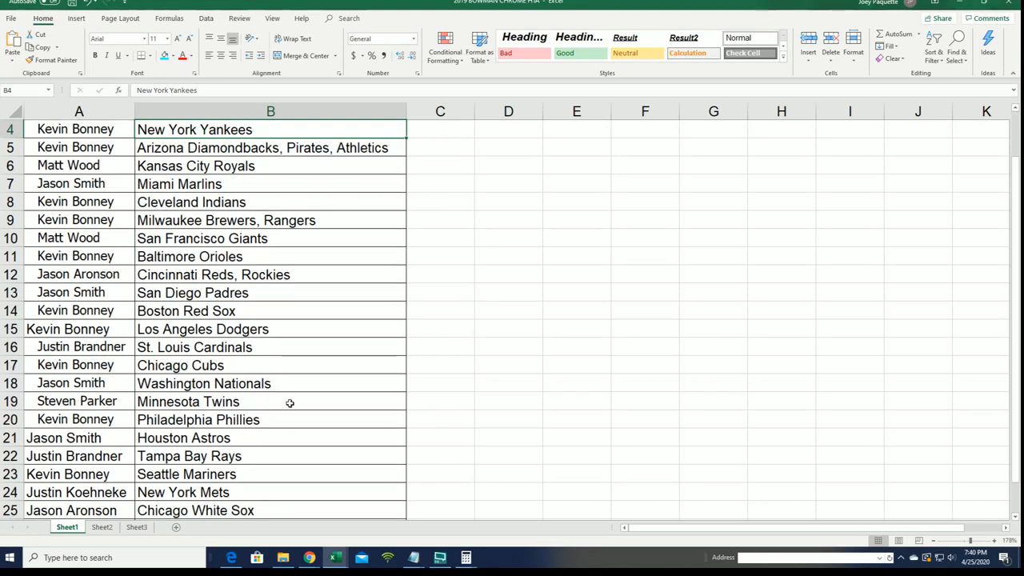
scroll("down", 3)
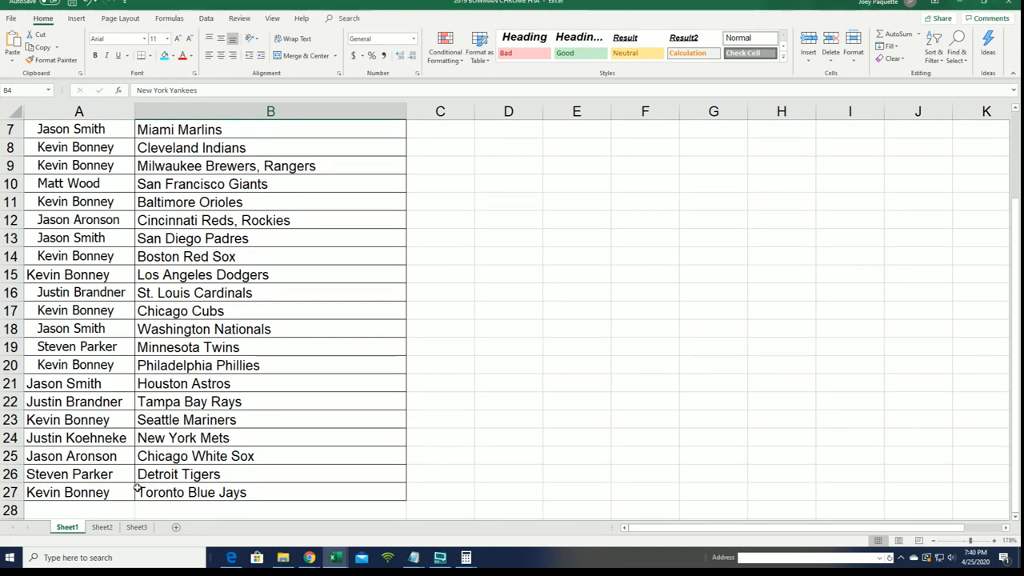
left_click(183, 384)
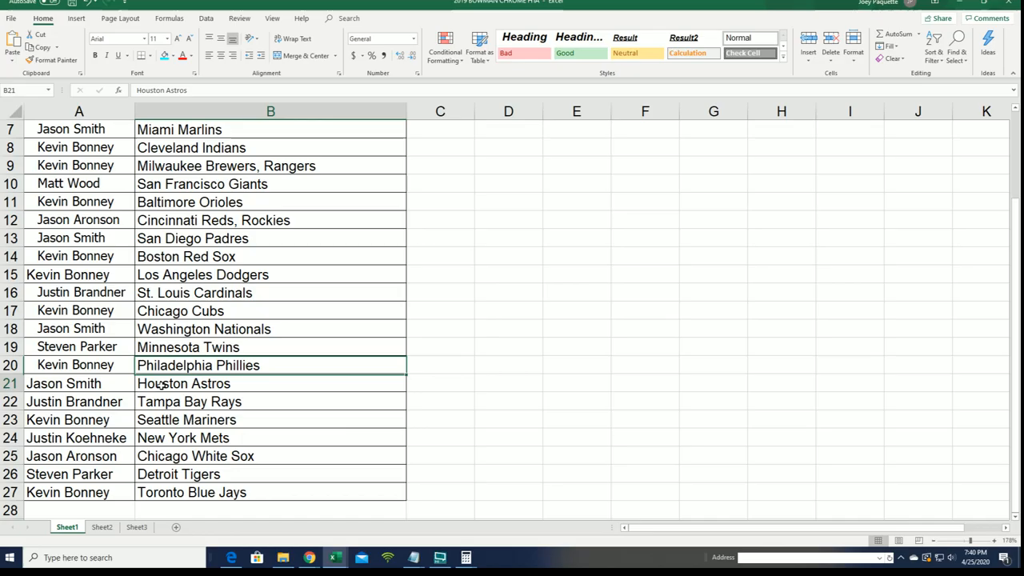
scroll("down", 3)
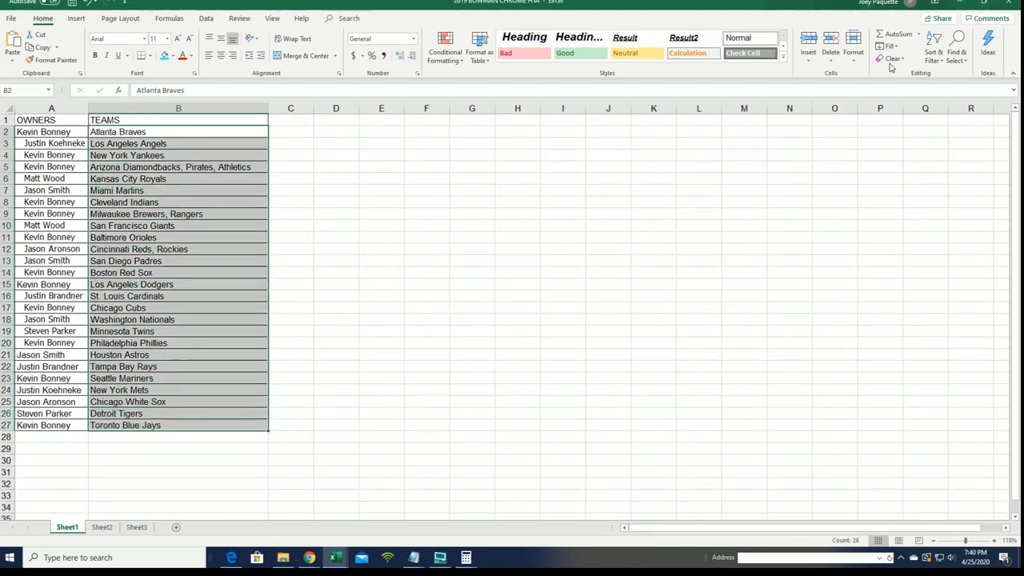
Sort the owner-team rows A to Z by team name
left_click(934, 45)
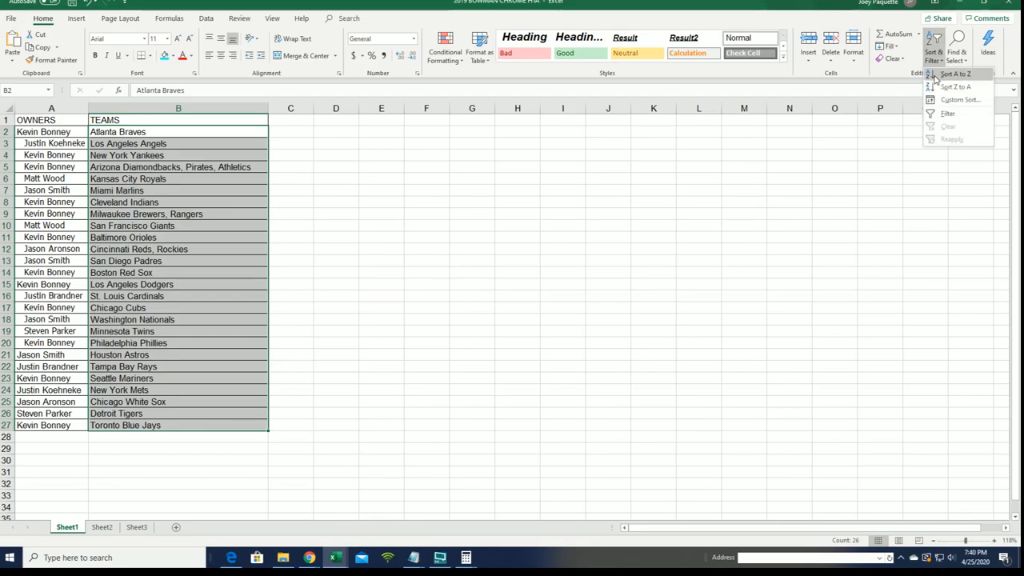
left_click(953, 74)
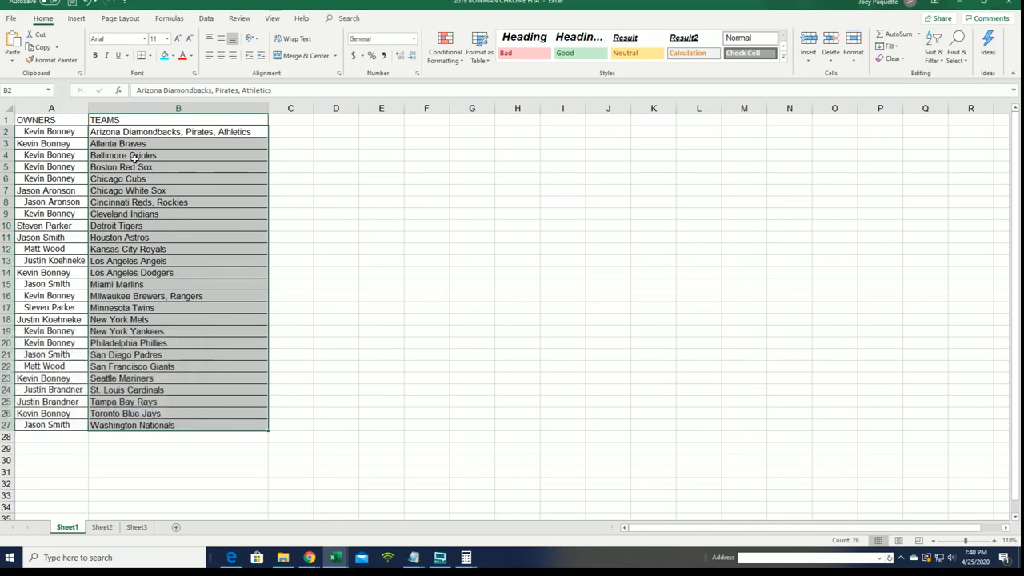